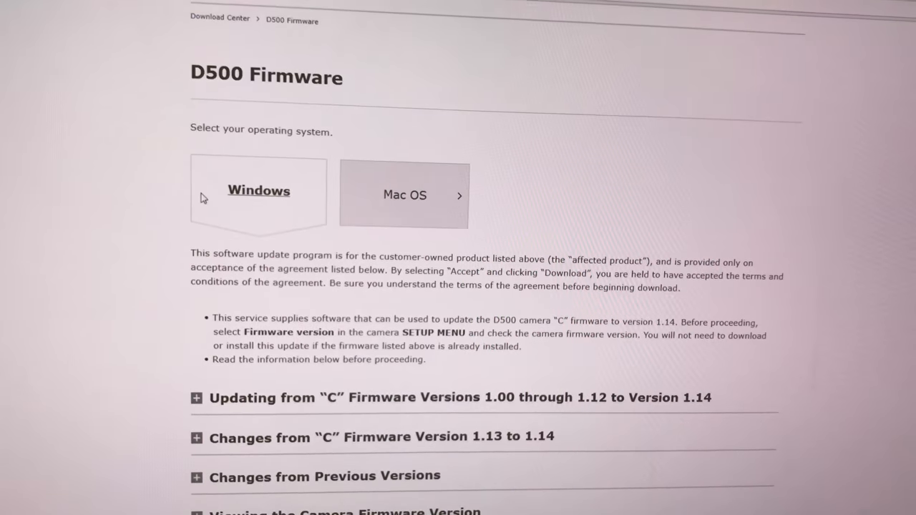
Step: Open the D500Update folder in Downloads to reveal the 26 MB D500_0114.bin file
scroll(down, 3)
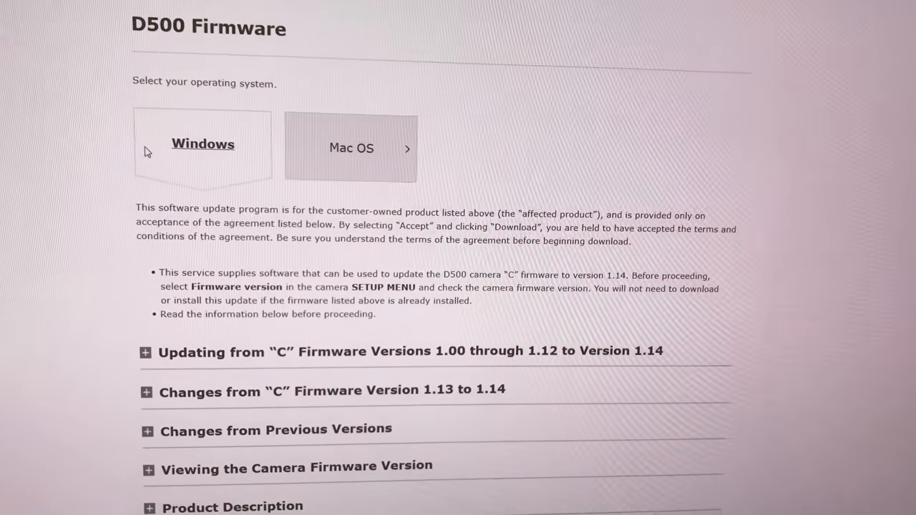
scroll(down, 3)
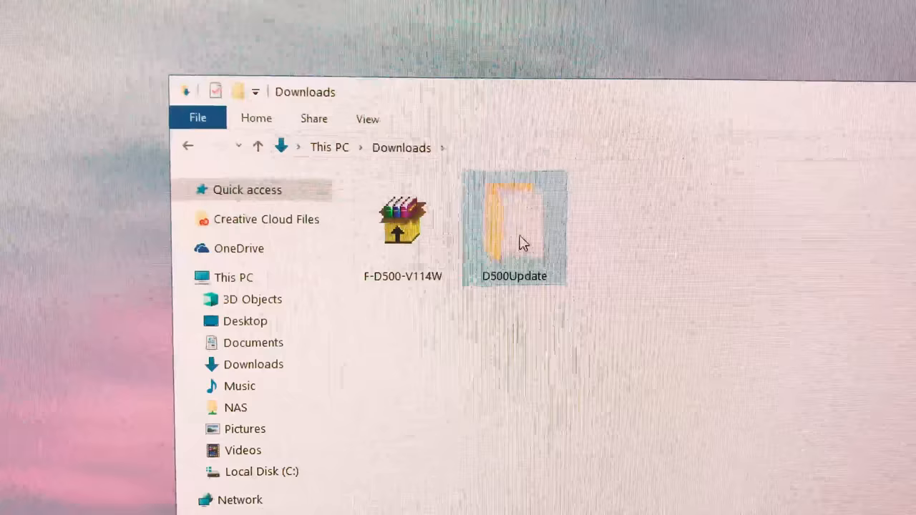
double_click(513, 221)
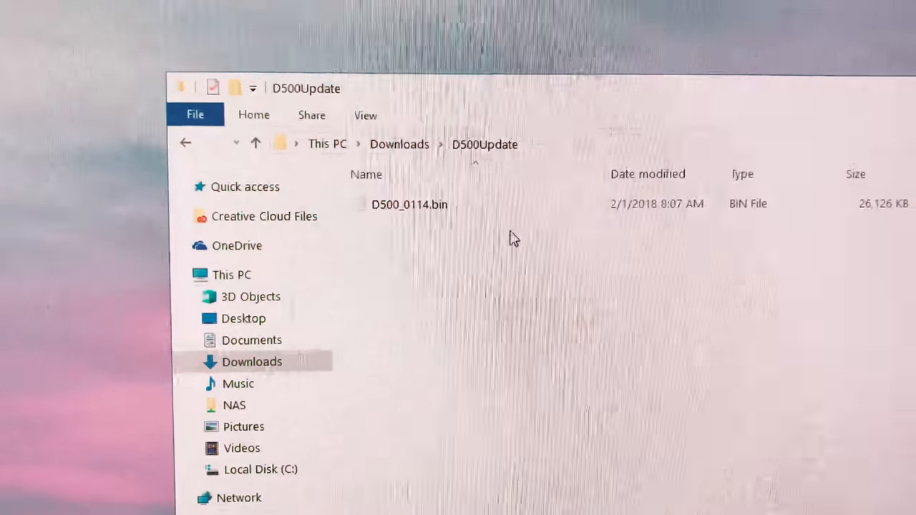